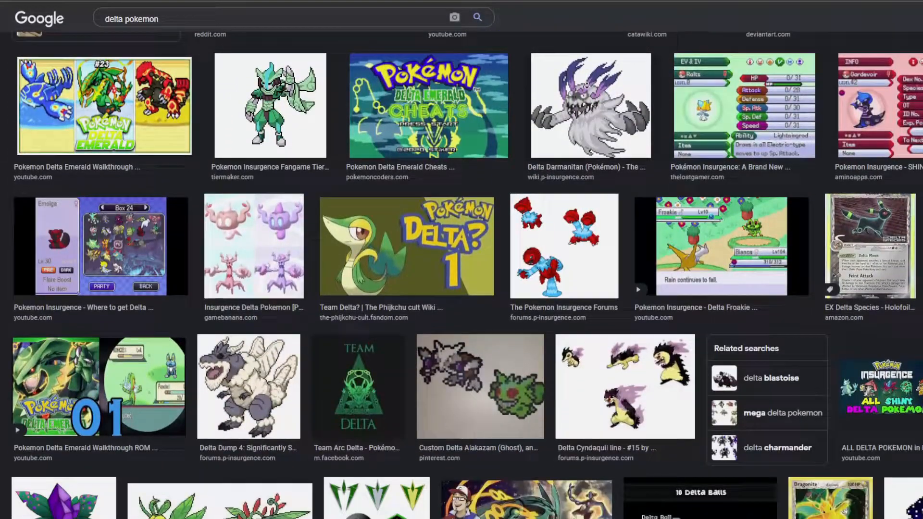
Step: Scroll down through the delta pokemon Google Images results
{"action": "scroll", "scroll_direction": "down", "scroll_amount": 3}
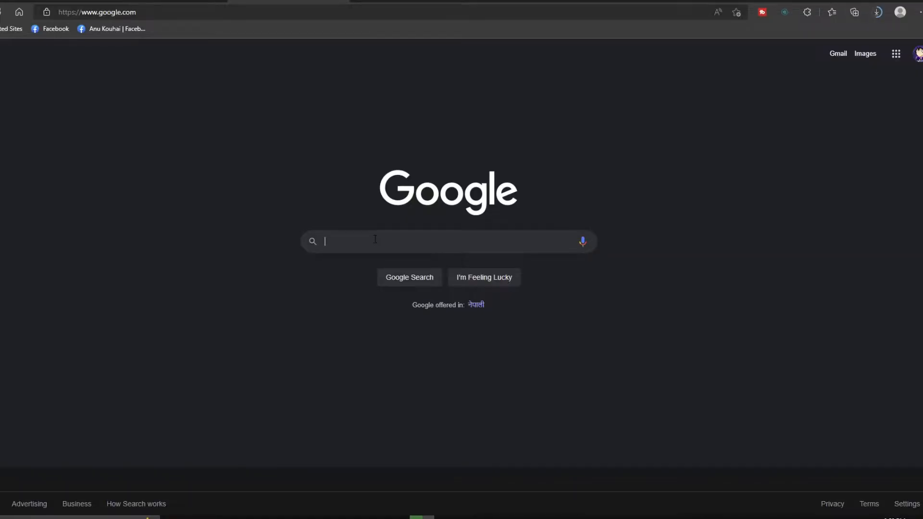
Step: Search Google for 'pokemon insurgence' and open the official p-insurgence.com site
{"action": "type", "text": "pokemon ins"}
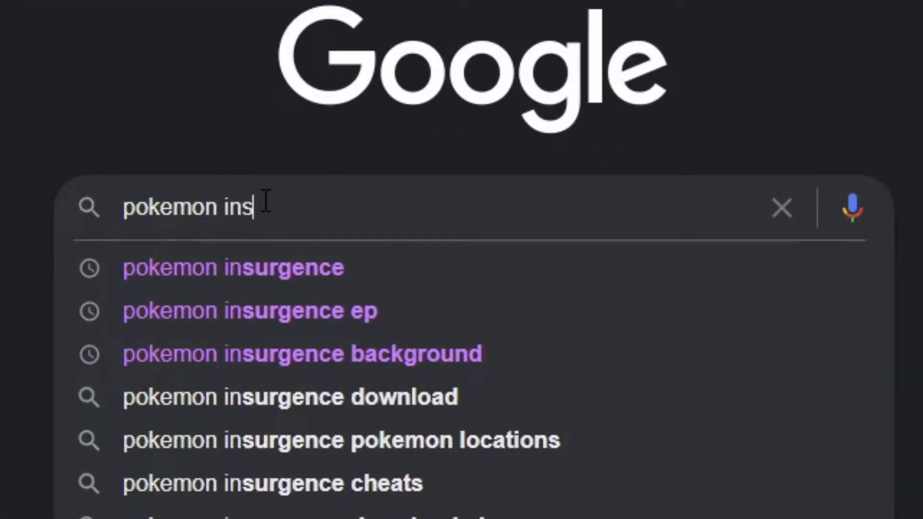
{"action": "left_click", "coordinate": [233, 267]}
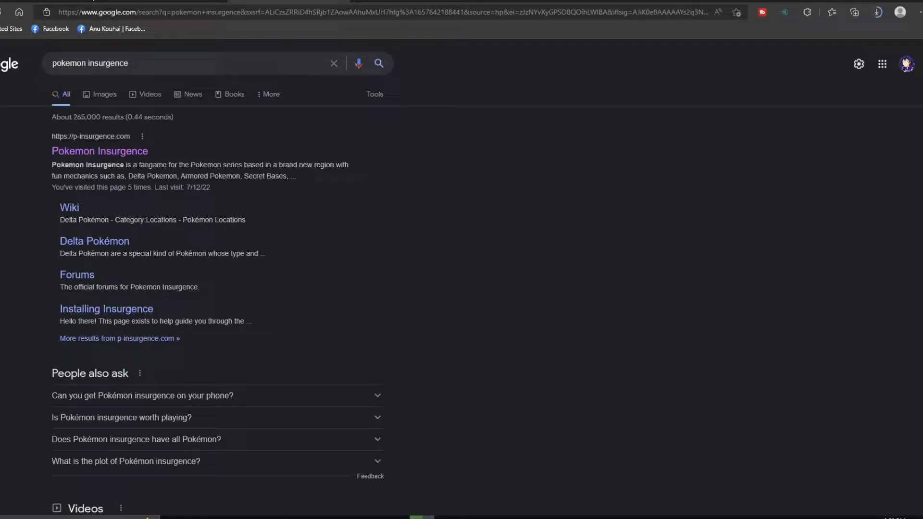
{"action": "left_click", "coordinate": [99, 150]}
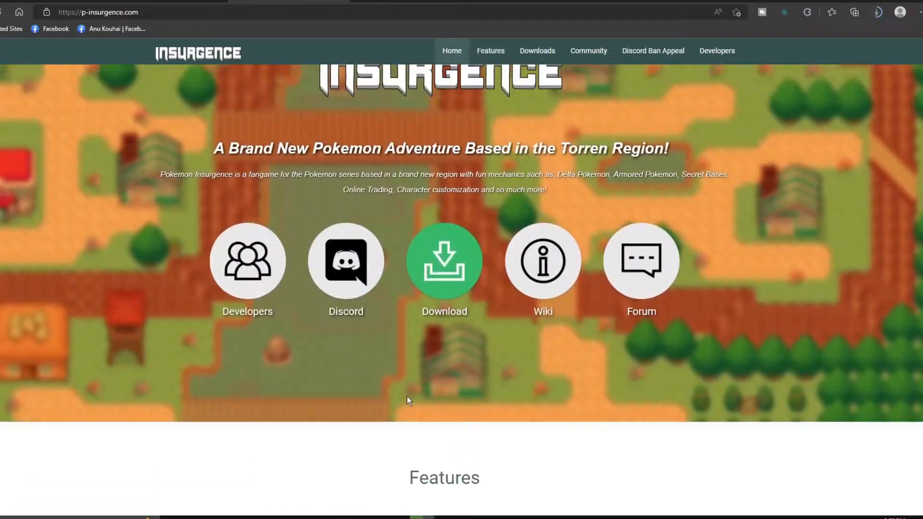
Step: Scroll past the Features list to the Current Version 1.2.7 Downloads section
{"action": "scroll", "scroll_direction": "down", "scroll_amount": 3}
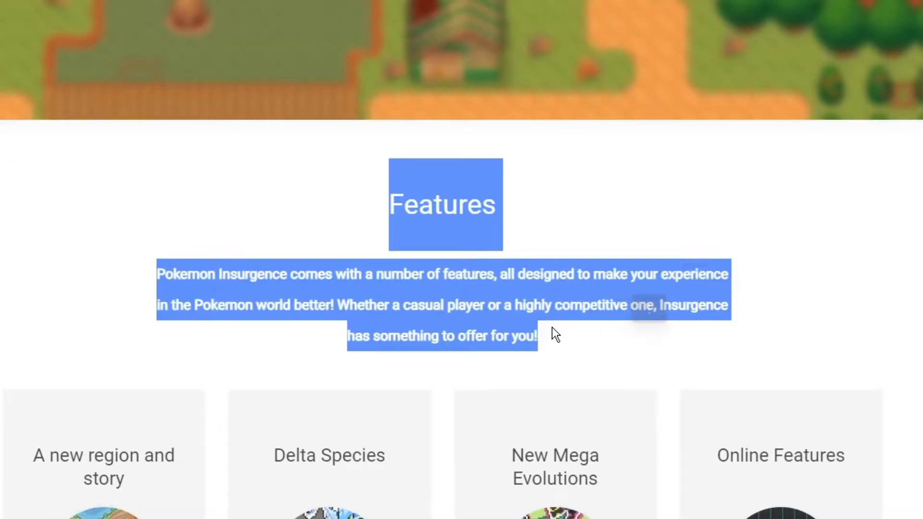
{"action": "scroll", "scroll_direction": "down", "scroll_amount": 3}
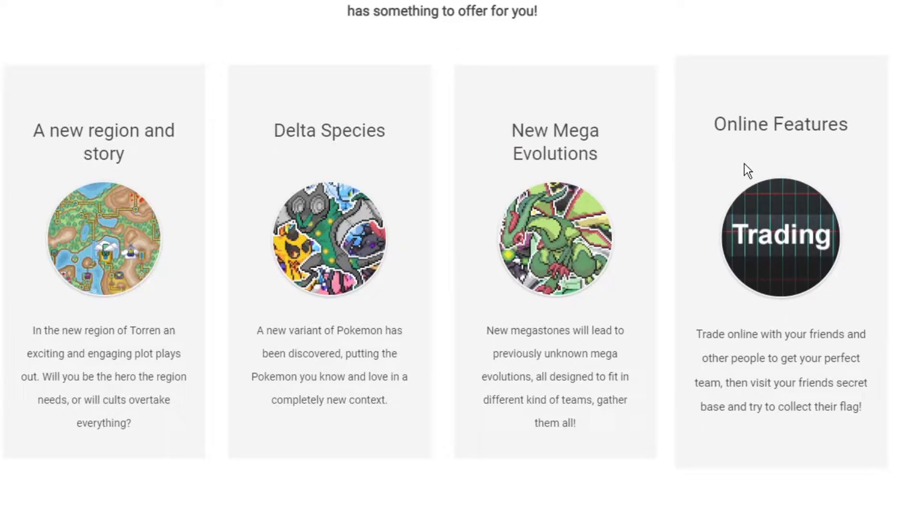
{"action": "mouse_move", "coordinate": [765, 230]}
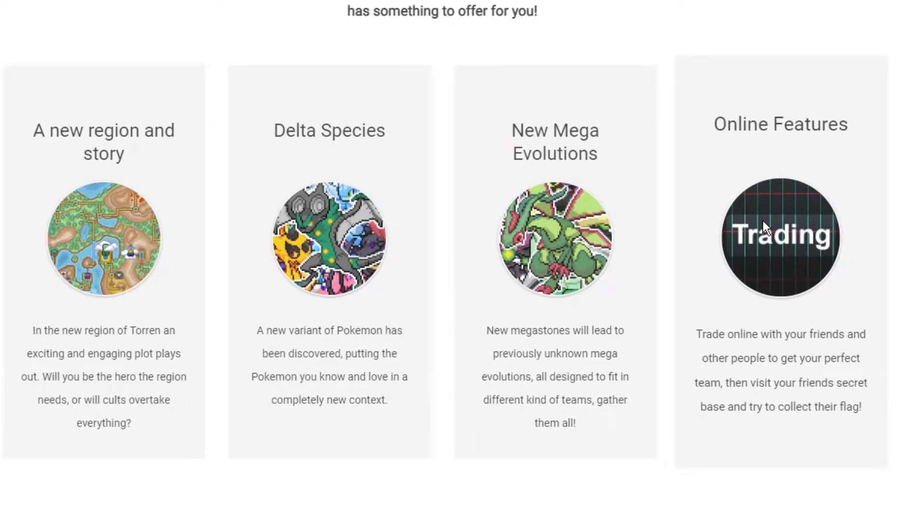
{"action": "scroll", "scroll_direction": "down", "scroll_amount": 3}
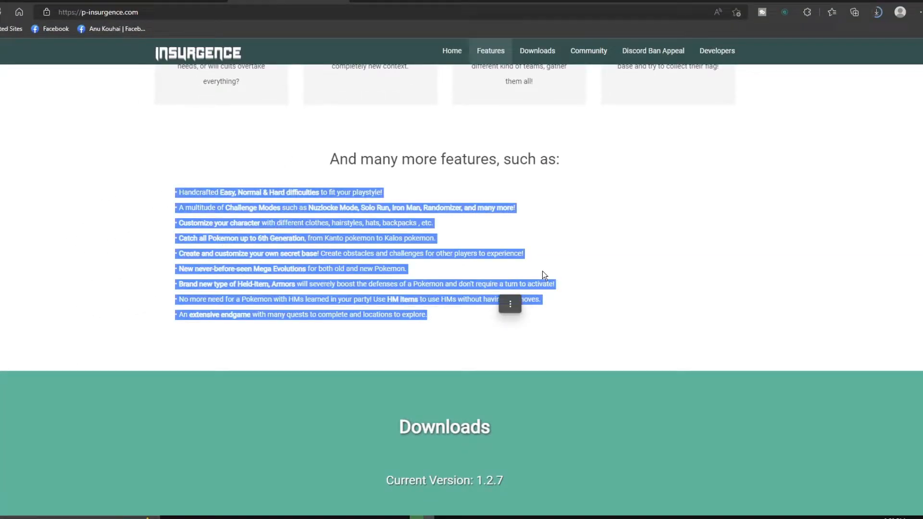
{"action": "left_click", "coordinate": [377, 277]}
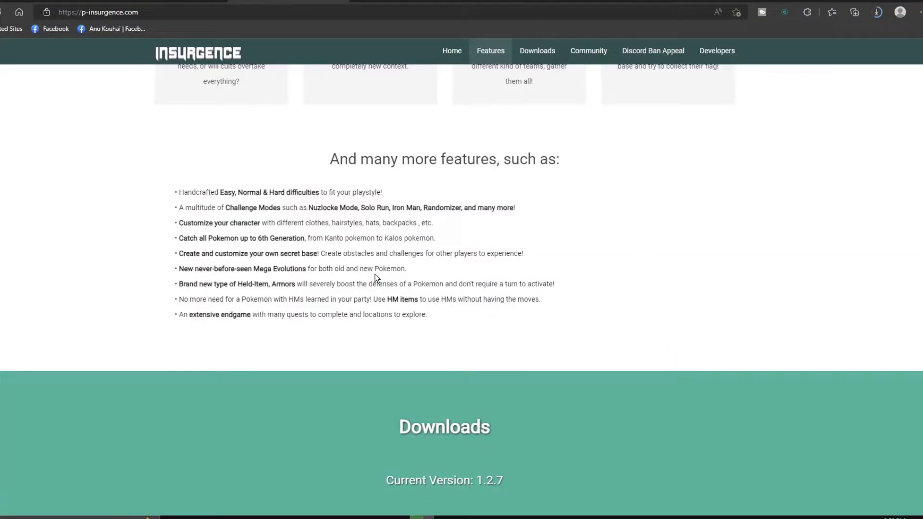
{"action": "scroll", "scroll_direction": "down", "scroll_amount": 3}
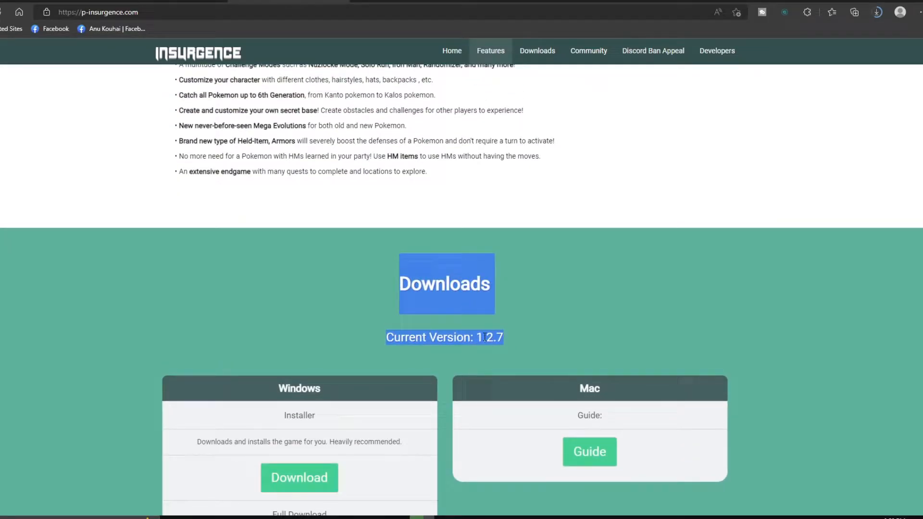
{"action": "scroll", "scroll_direction": "down", "scroll_amount": 3}
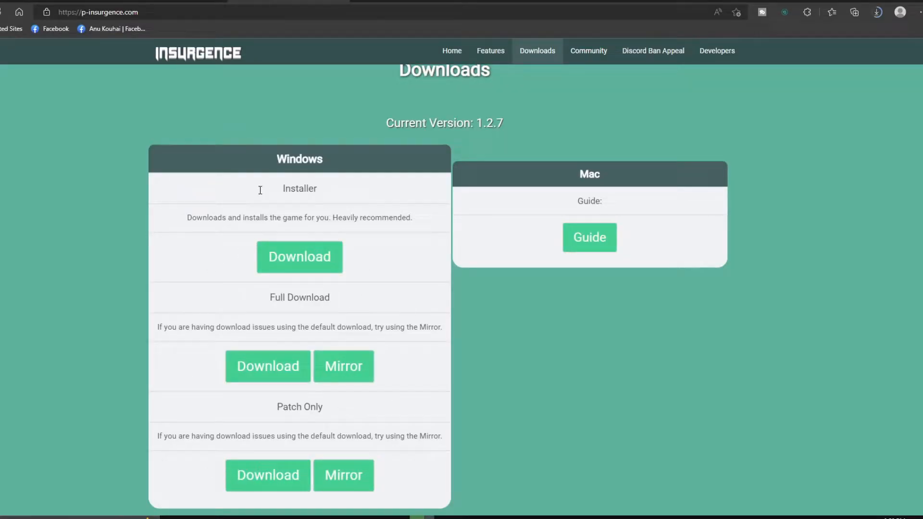
Step: Download the full Windows 1.2.7 Core zip and cancel the duplicate 'Core (1).zip'
{"action": "scroll", "scroll_direction": "down", "scroll_amount": 3}
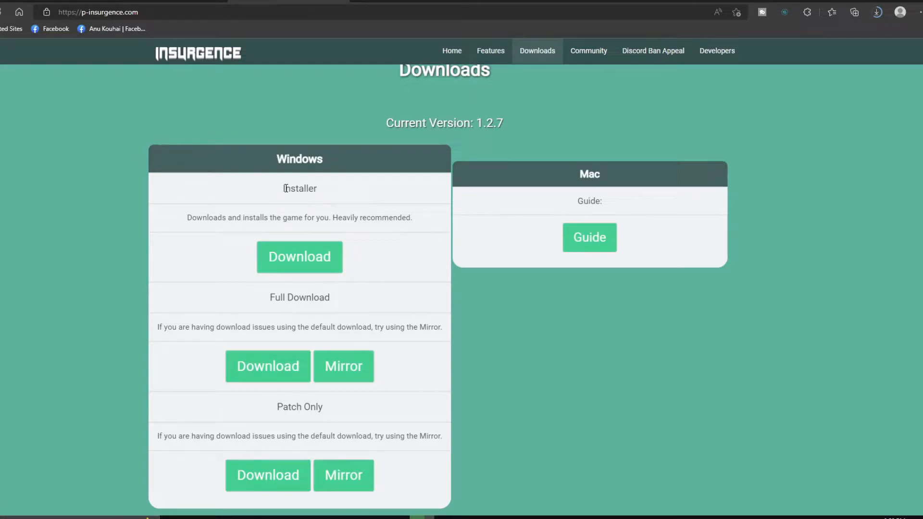
{"action": "double_click", "coordinate": [300, 188]}
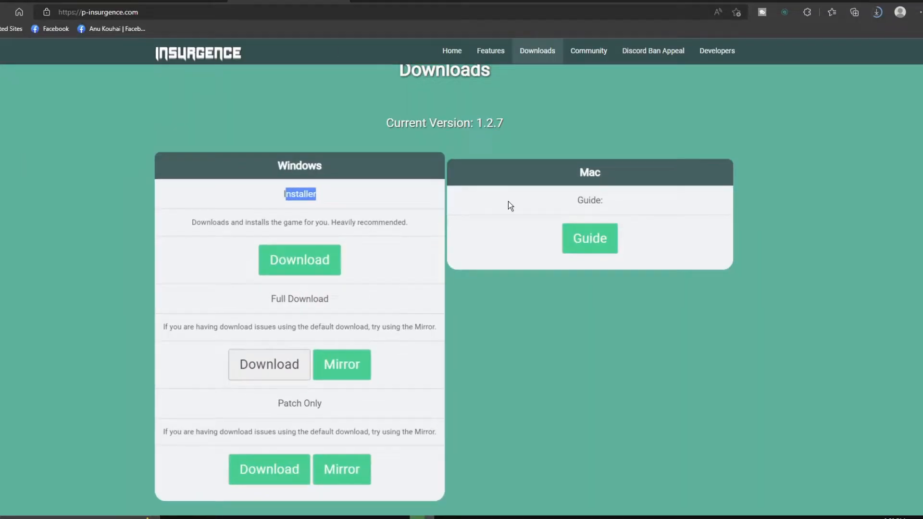
{"action": "left_click", "coordinate": [876, 12]}
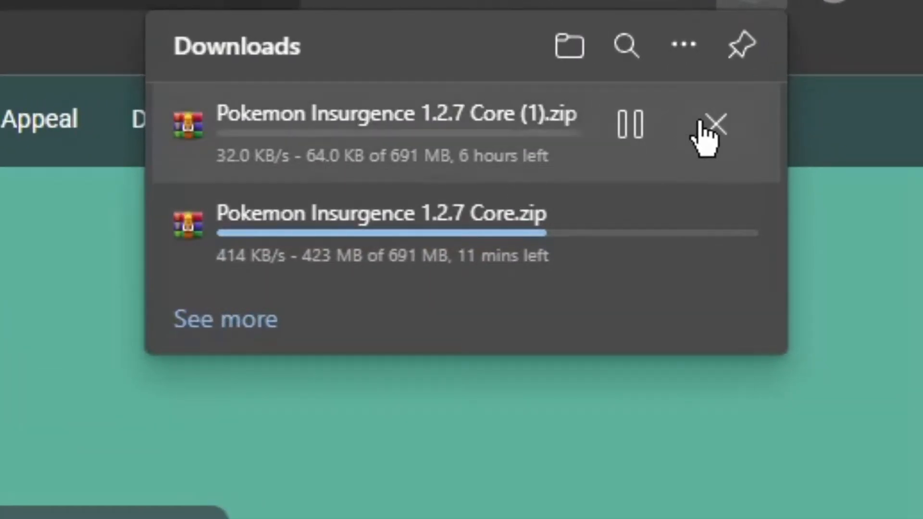
{"action": "left_click", "coordinate": [717, 124]}
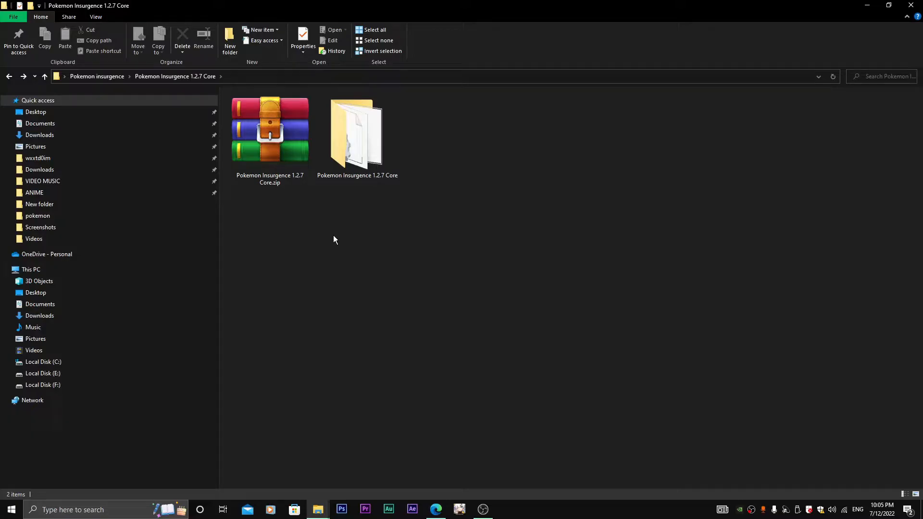
{"action": "left_click", "coordinate": [269, 130]}
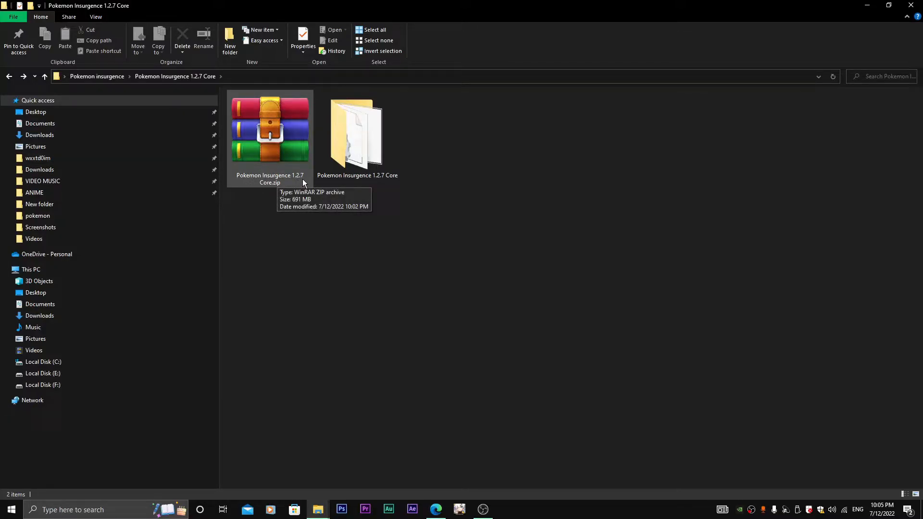
{"action": "left_click", "coordinate": [270, 130]}
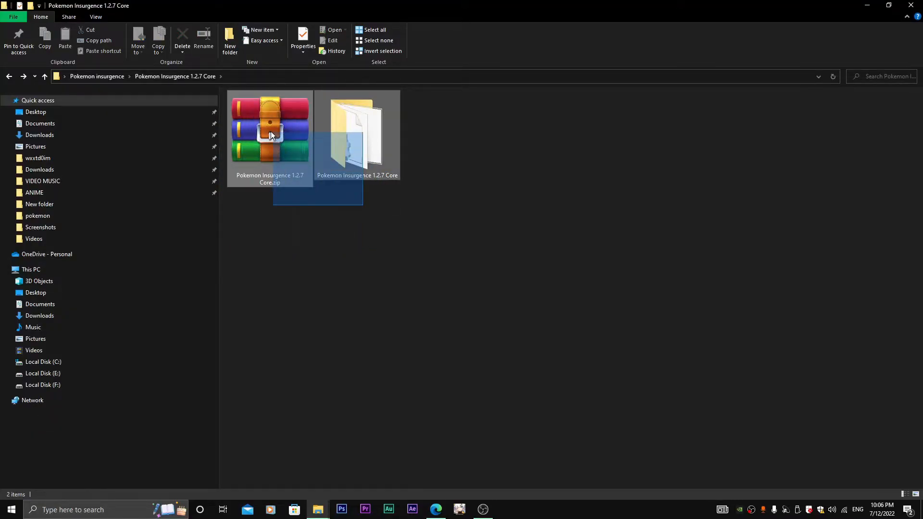
{"action": "left_click", "coordinate": [514, 232]}
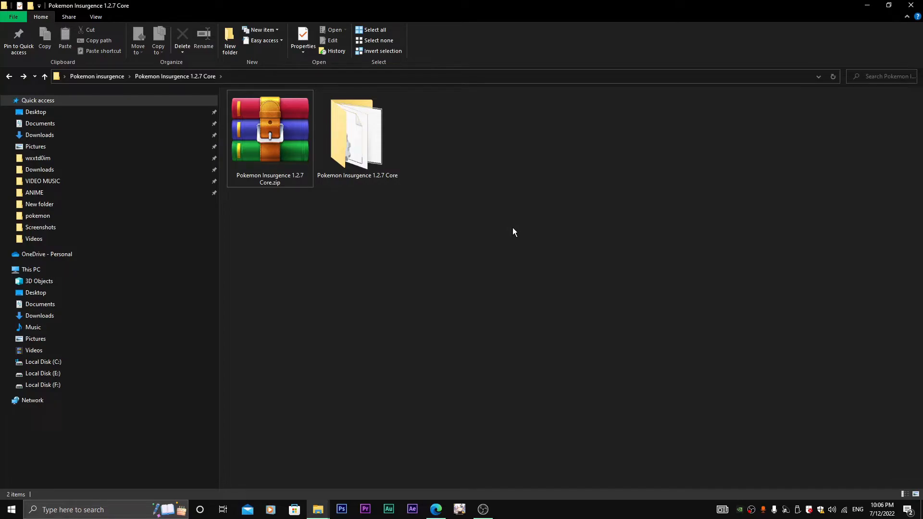
{"action": "mouse_move", "coordinate": [510, 228]}
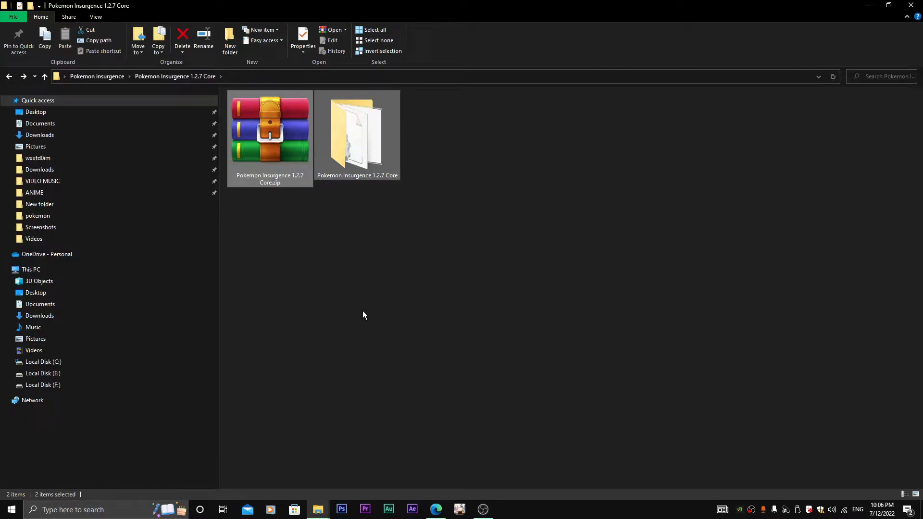
{"action": "left_click", "coordinate": [327, 227]}
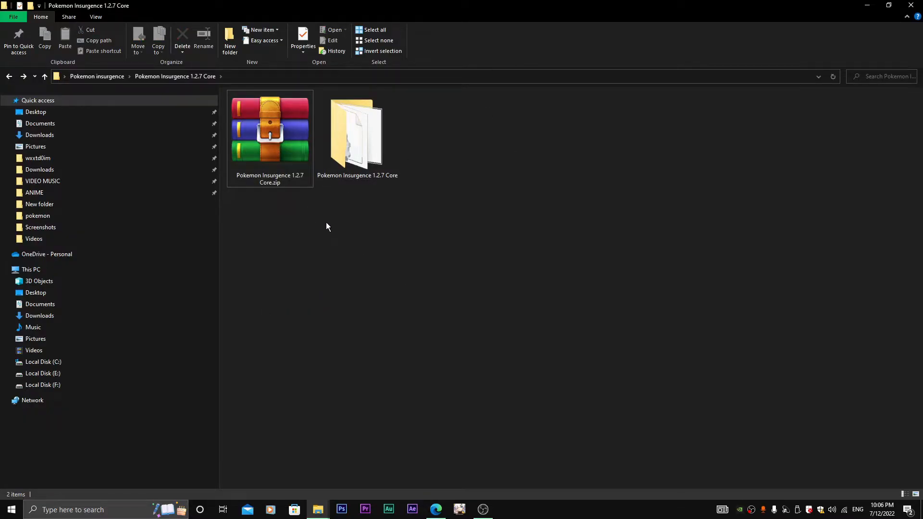
Step: Extract the zip to 'Pokemon Insurgence 1.2.7 Core' and run Game.exe from there
{"action": "right_click", "coordinate": [269, 128]}
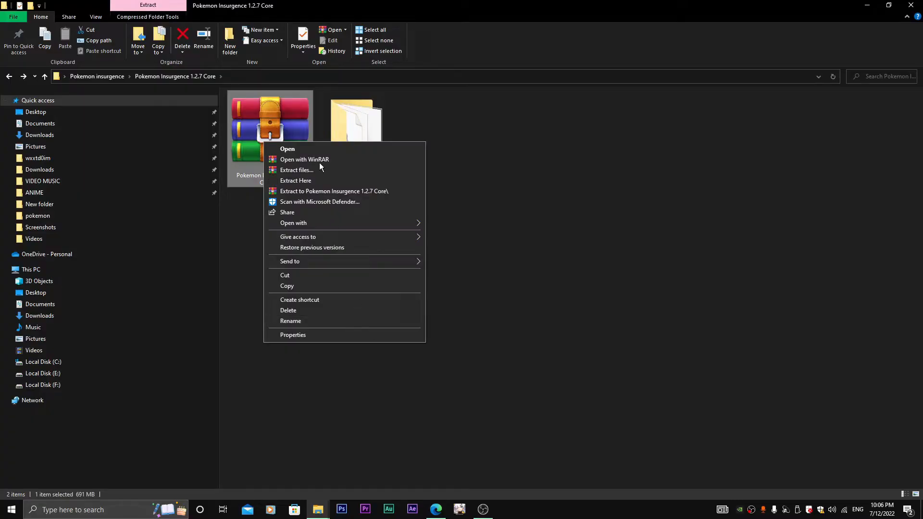
{"action": "mouse_move", "coordinate": [323, 191]}
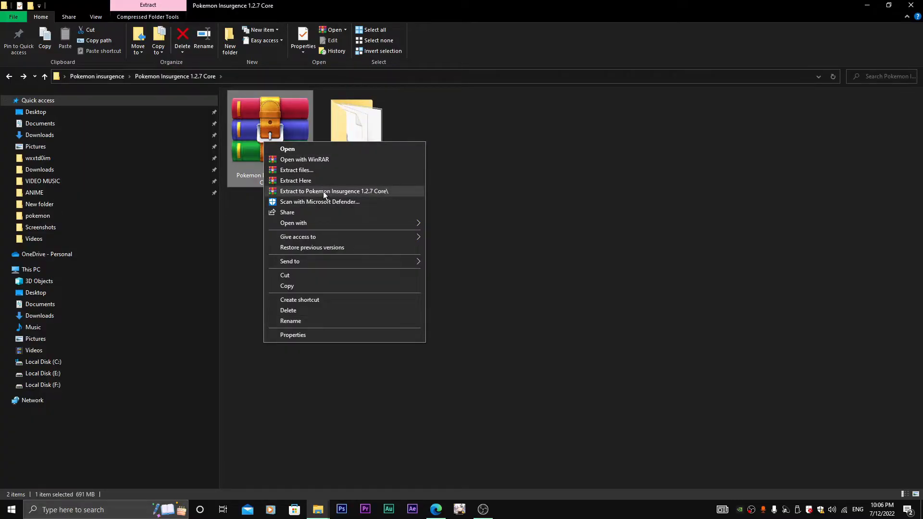
{"action": "left_click", "coordinate": [333, 191]}
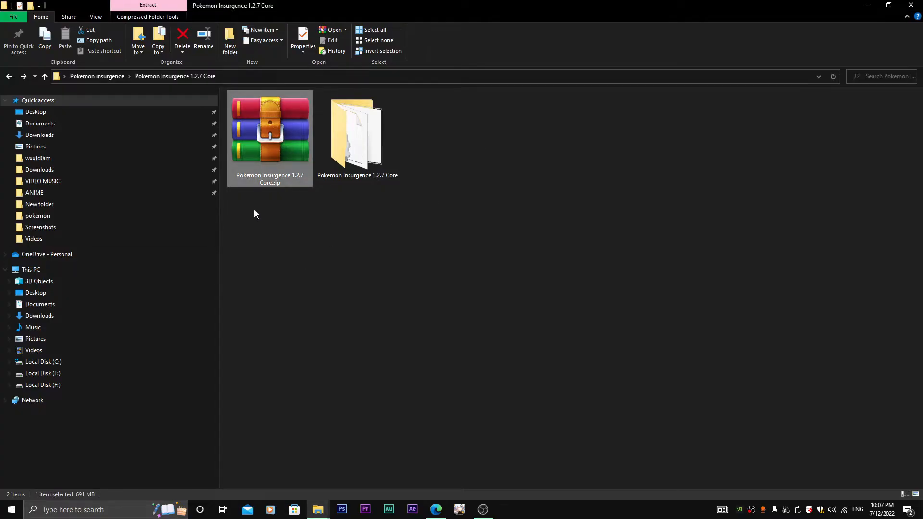
{"action": "double_click", "coordinate": [357, 131]}
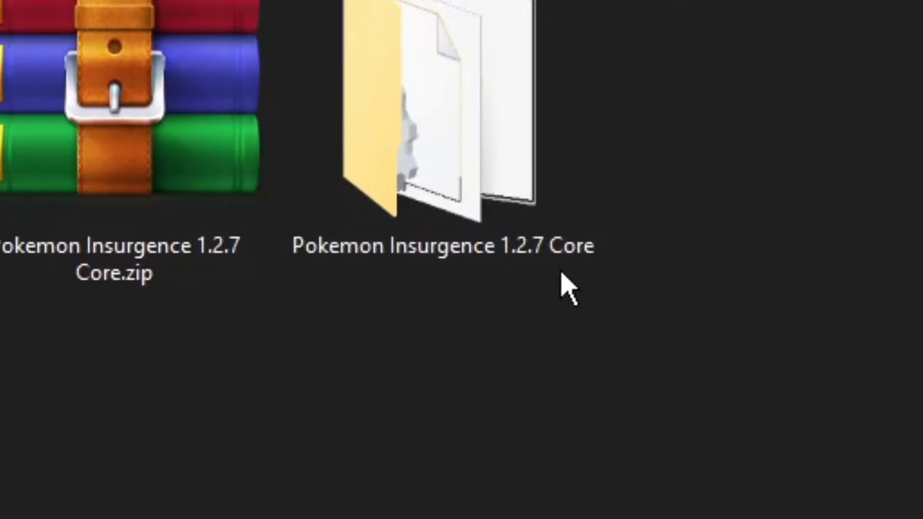
{"action": "double_click", "coordinate": [431, 105]}
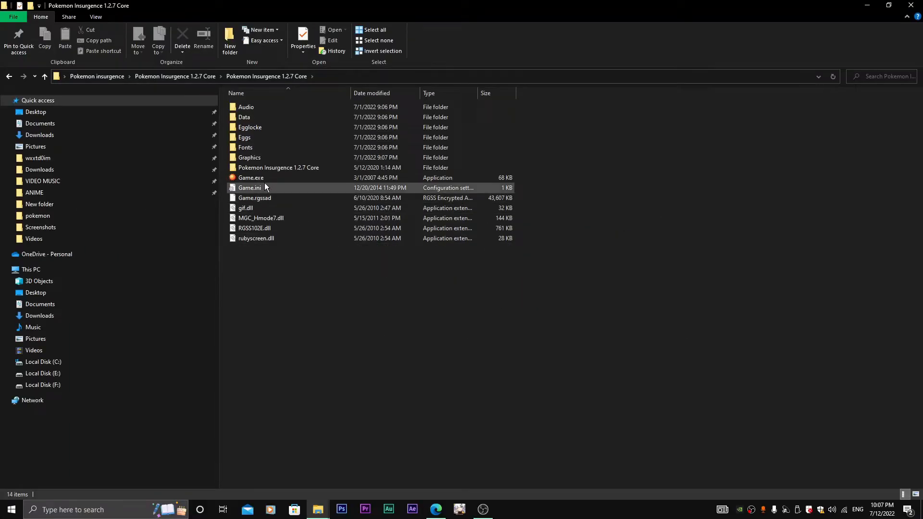
{"action": "left_click", "coordinate": [251, 178]}
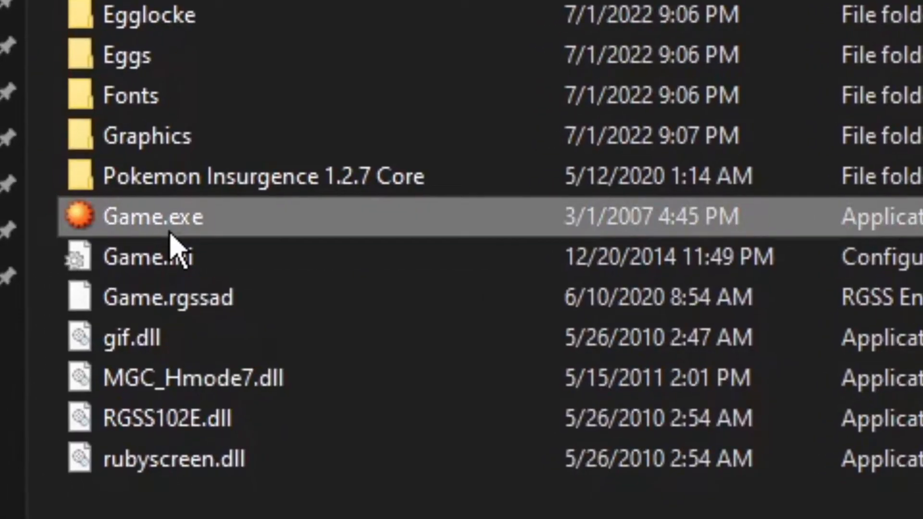
{"action": "double_click", "coordinate": [147, 217]}
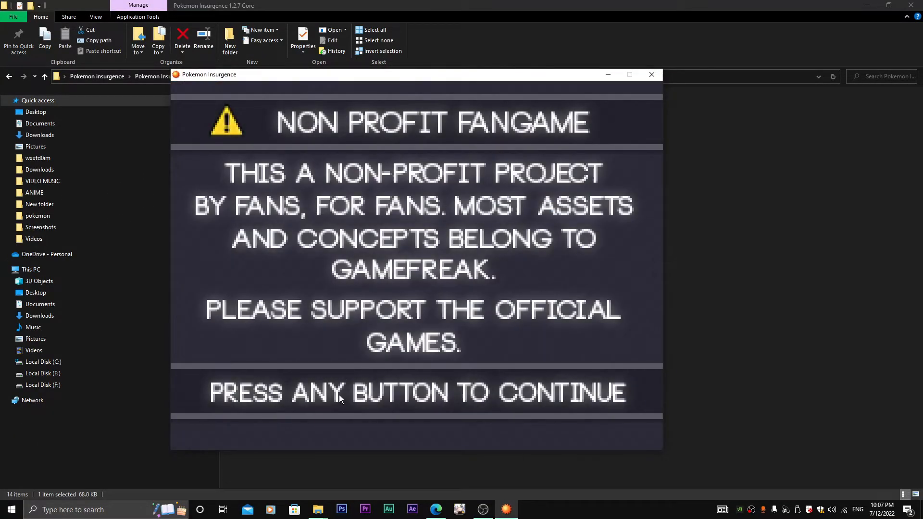
Step: Dismiss the fangame notice, continue past the title screen, and leave Options
{"action": "key", "text": "enter"}
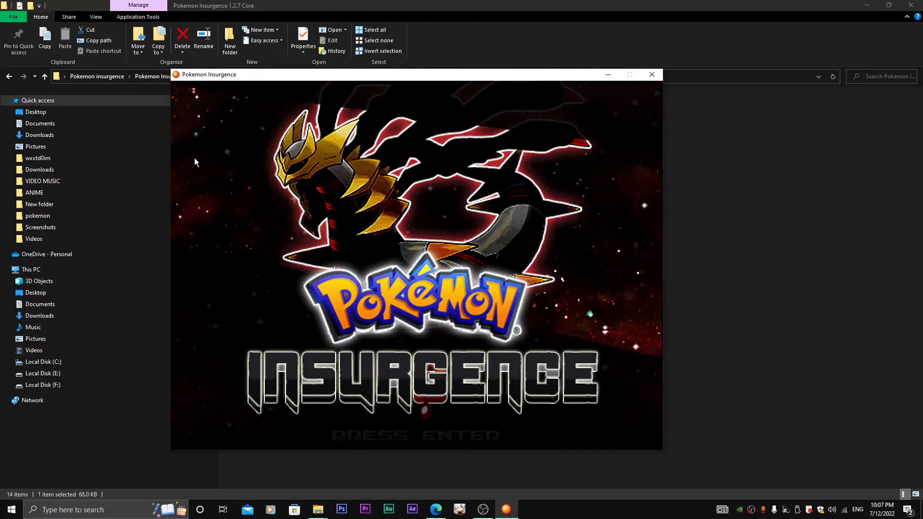
{"action": "key", "text": "enter"}
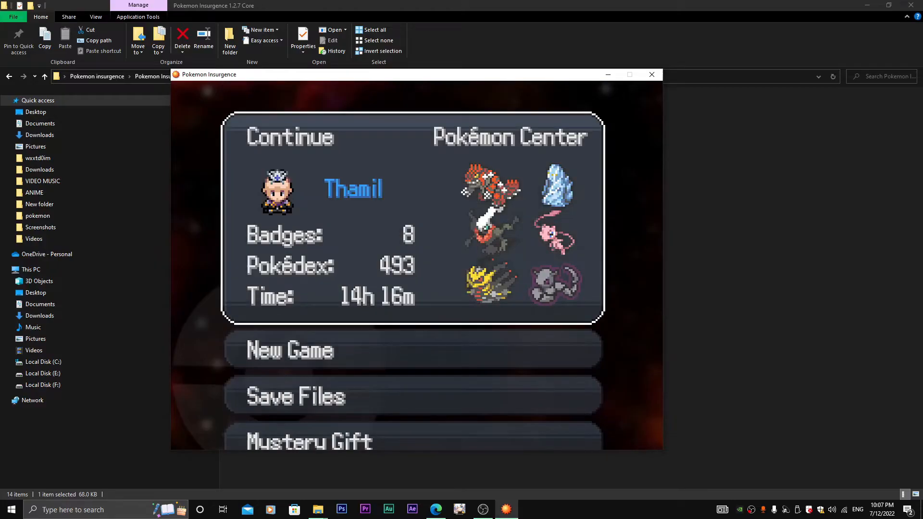
{"action": "mouse_move", "coordinate": [370, 174]}
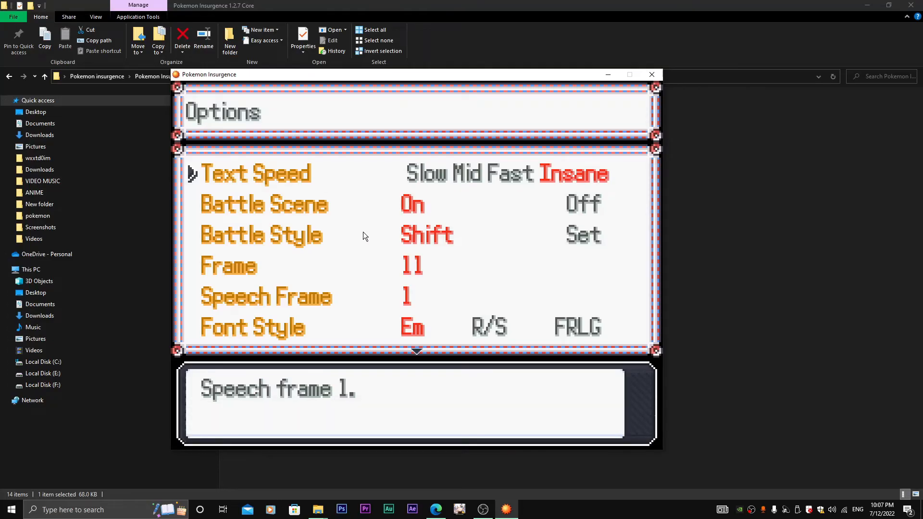
{"action": "key", "text": "down"}
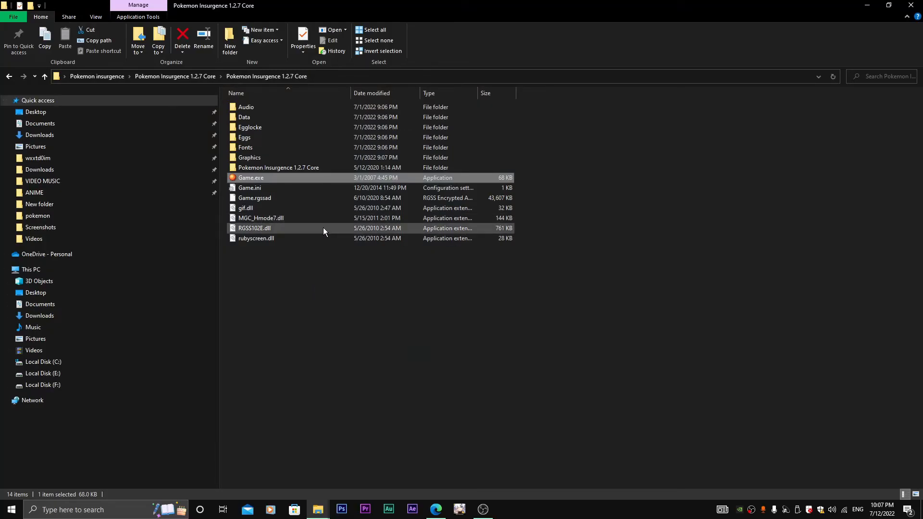
{"action": "mouse_move", "coordinate": [386, 238]}
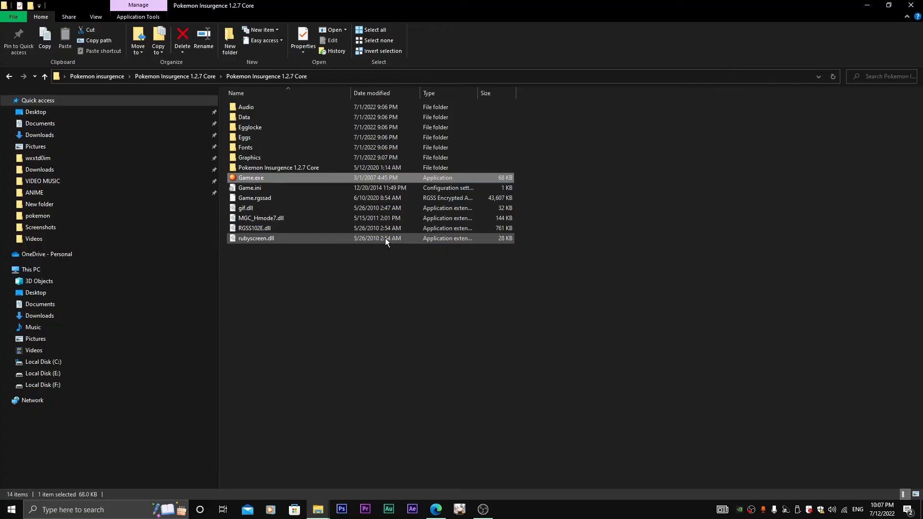